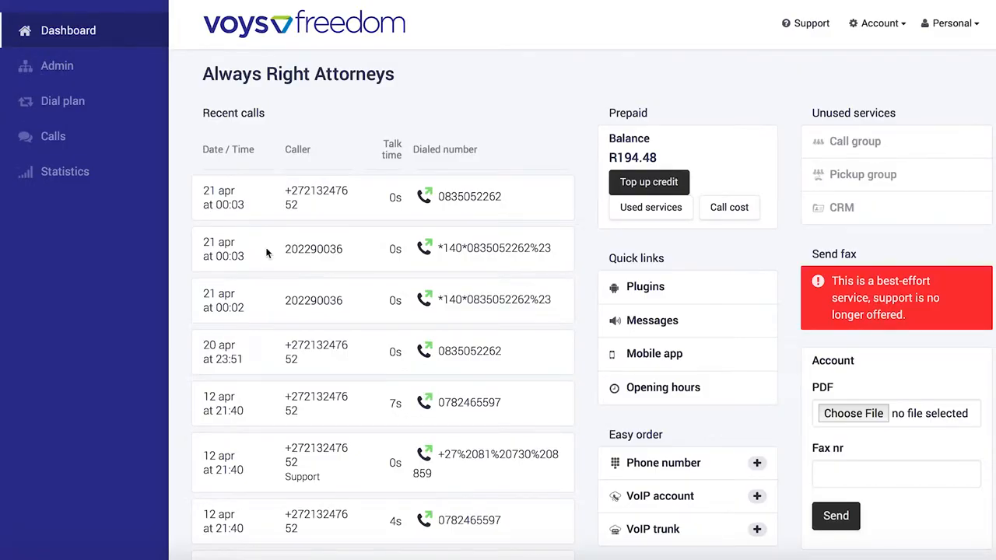
pyautogui.moveTo(57, 65)
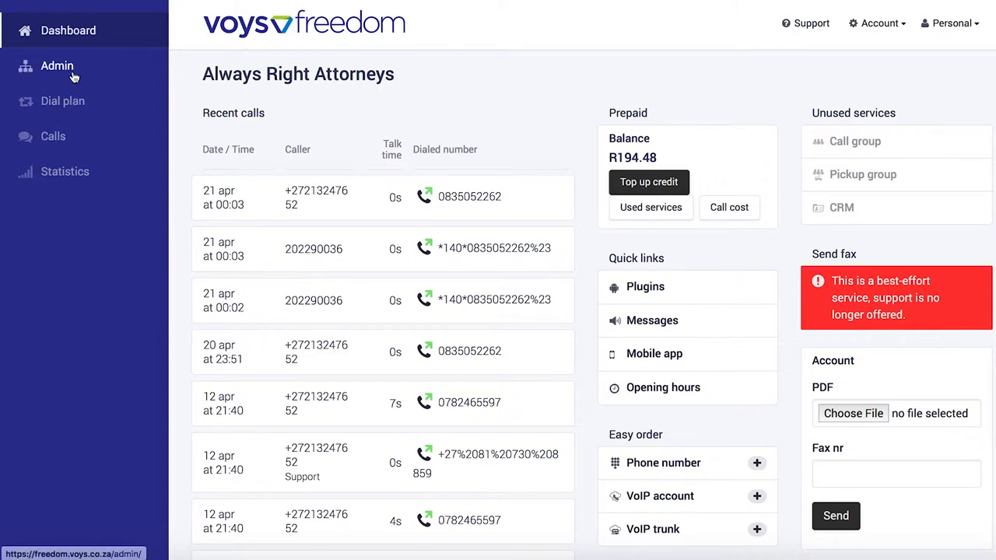
# Step: Go to Admin and show the company's call groups, currently empty
pyautogui.click(57, 65)
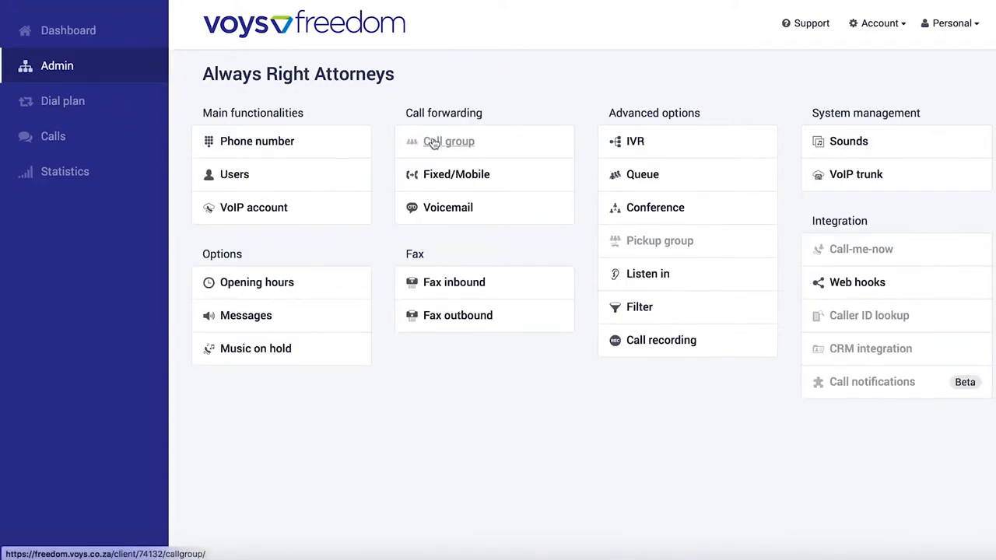
pyautogui.click(448, 141)
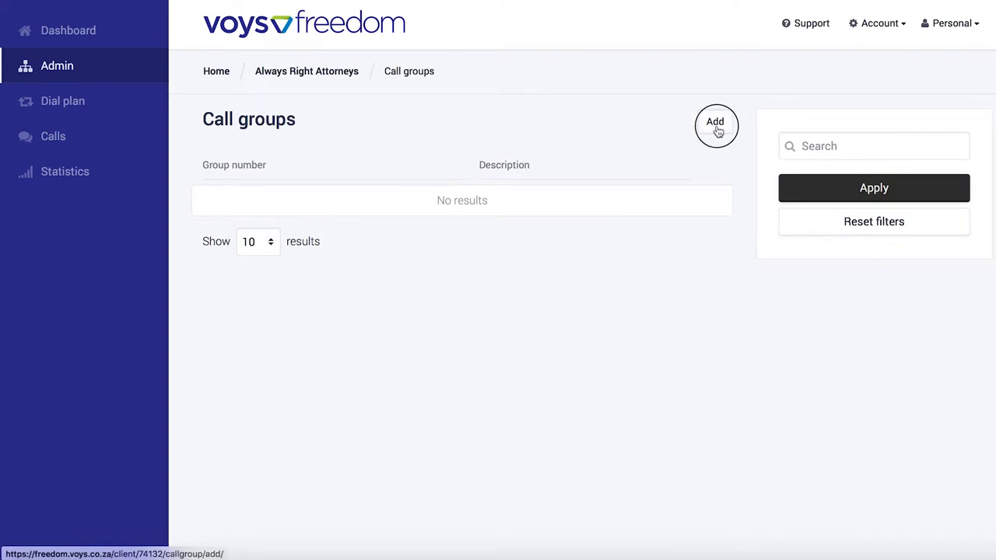
# Step: Add a call group using suggested extension 402 and description 'All Extensions'
pyautogui.click(714, 121)
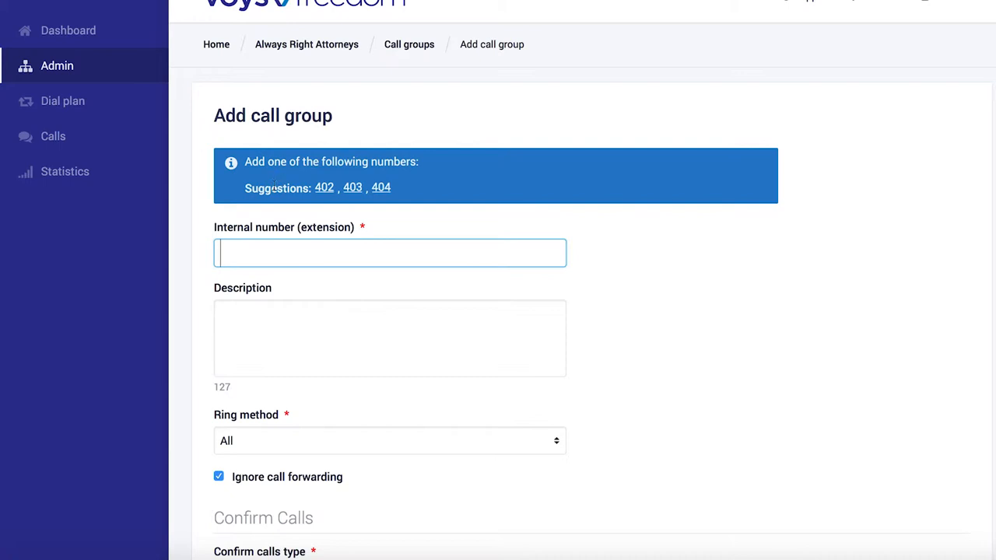
pyautogui.moveTo(324, 187)
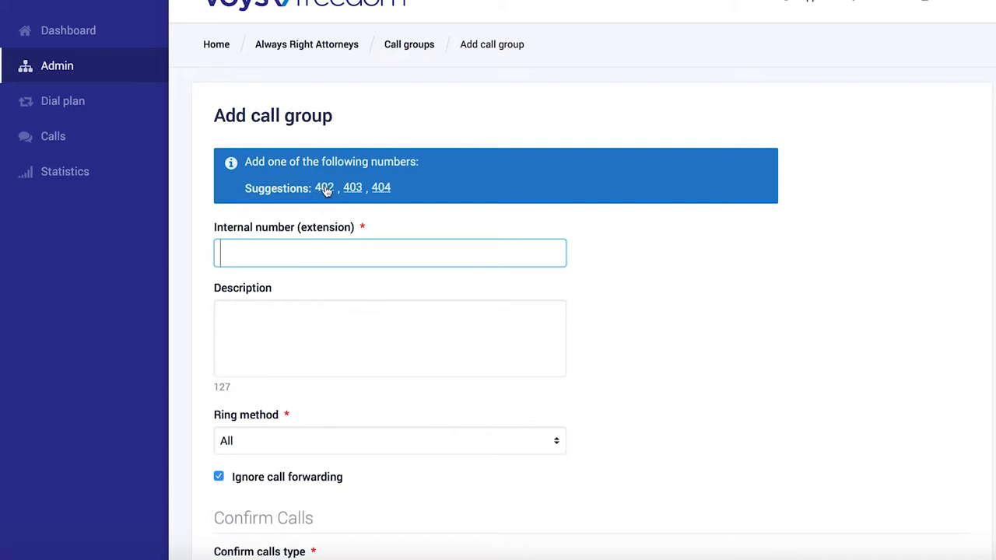
pyautogui.click(323, 187)
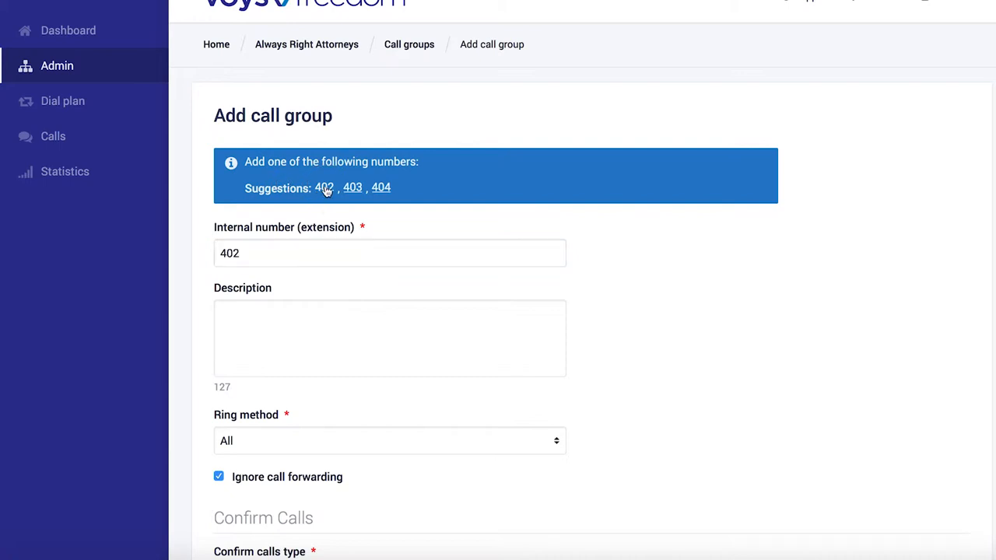
pyautogui.click(389, 337)
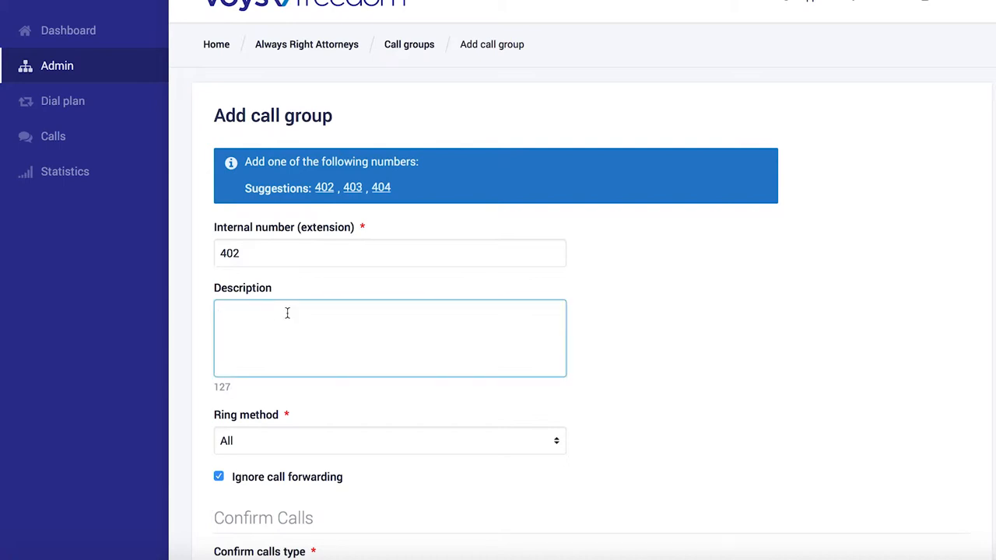
pyautogui.write('All Ex')
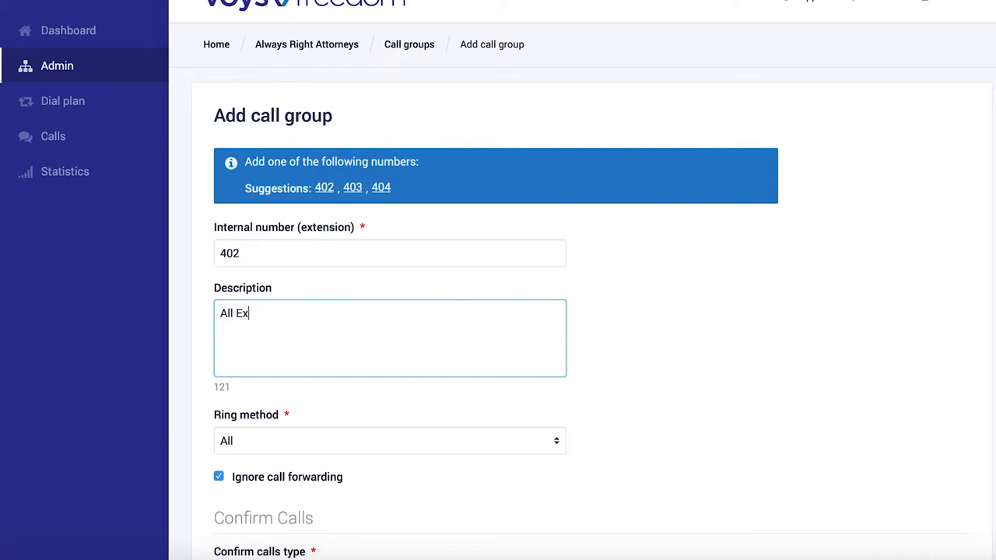
pyautogui.write('tensions')
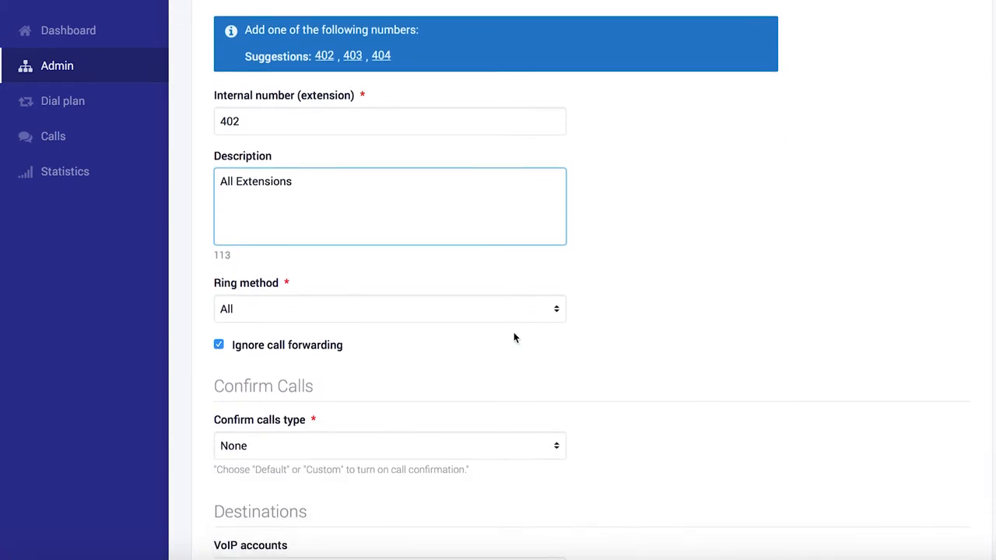
# Step: Select all three VoIP accounts plus John's cell destination, then save the group
pyautogui.scroll(-3)
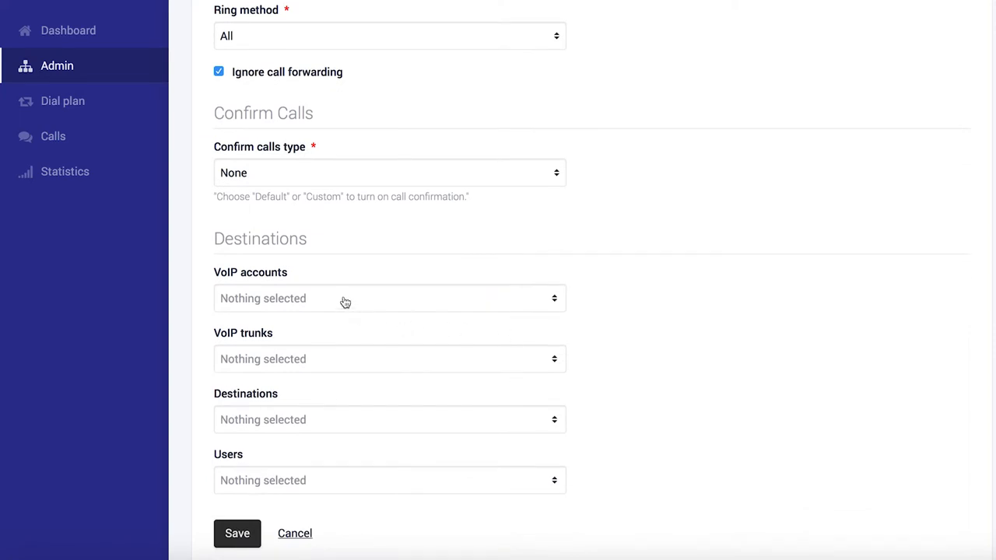
pyautogui.click(389, 298)
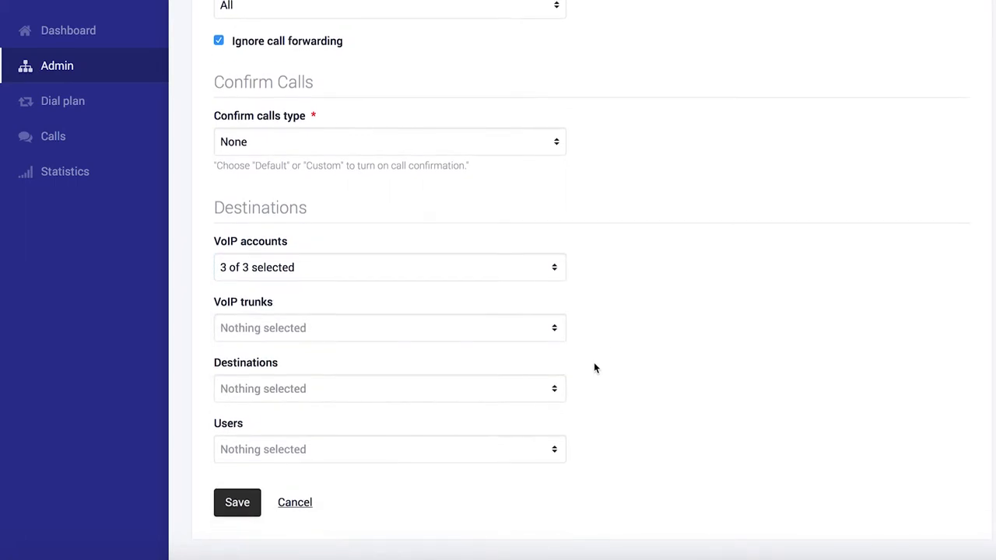
pyautogui.moveTo(426, 396)
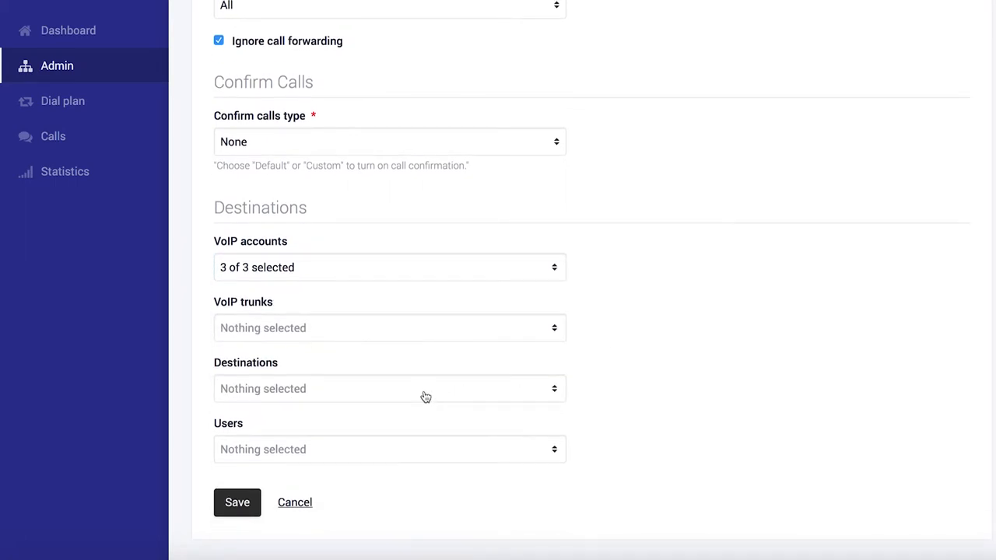
pyautogui.click(389, 388)
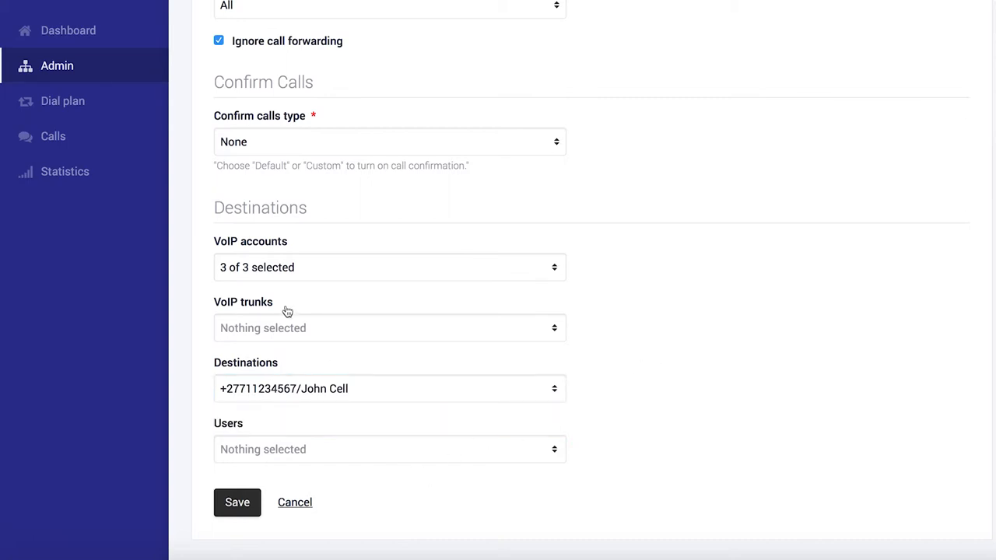
pyautogui.moveTo(245, 270)
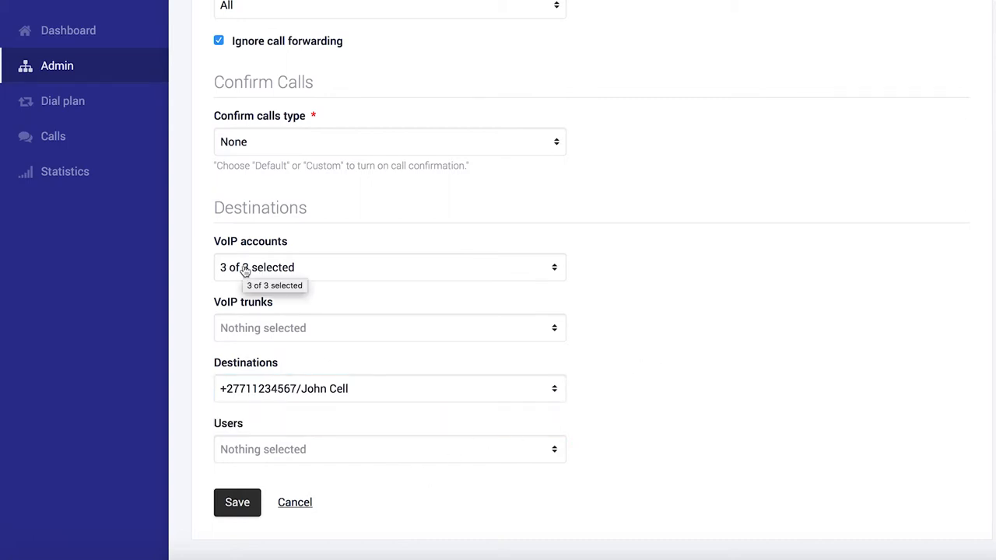
pyautogui.moveTo(257, 393)
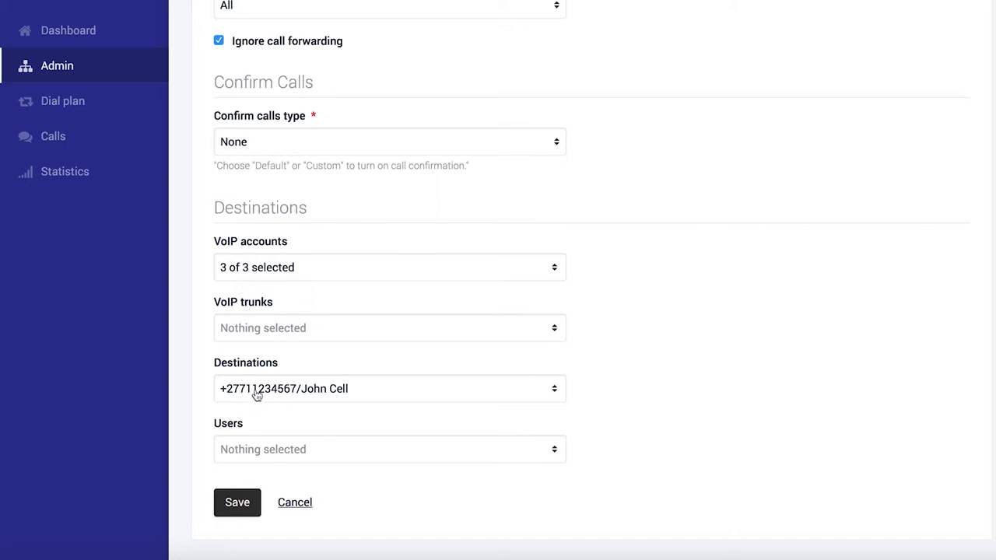
pyautogui.moveTo(273, 427)
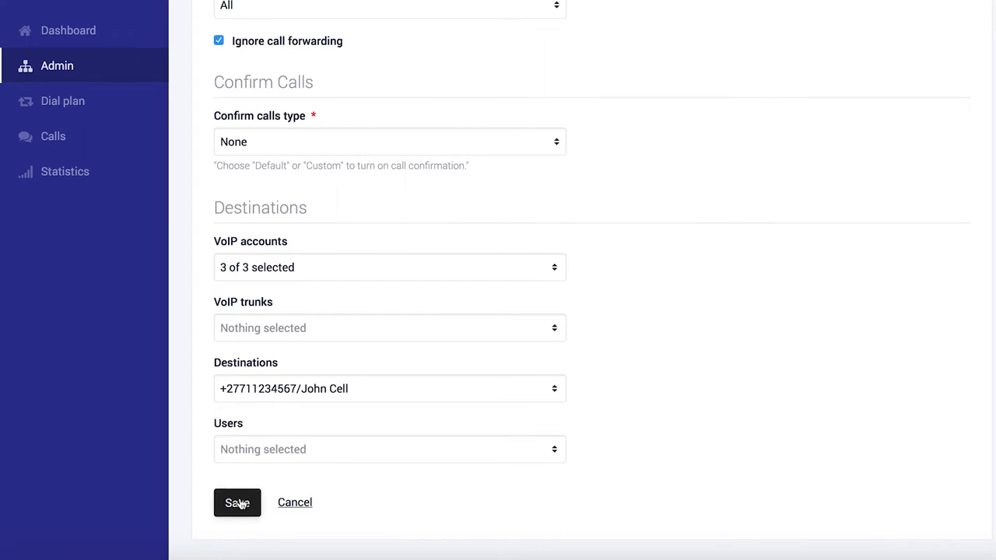
pyautogui.click(237, 501)
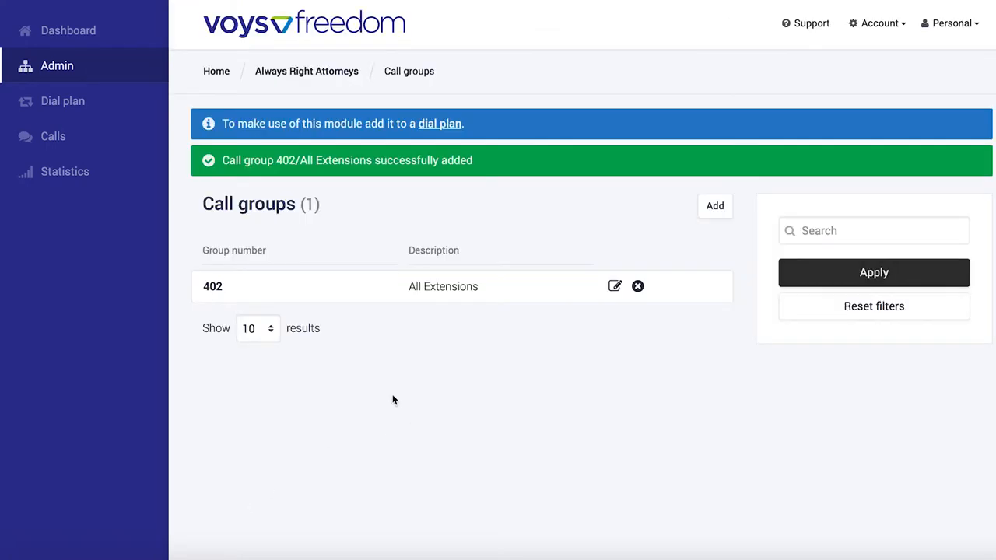
pyautogui.moveTo(374, 387)
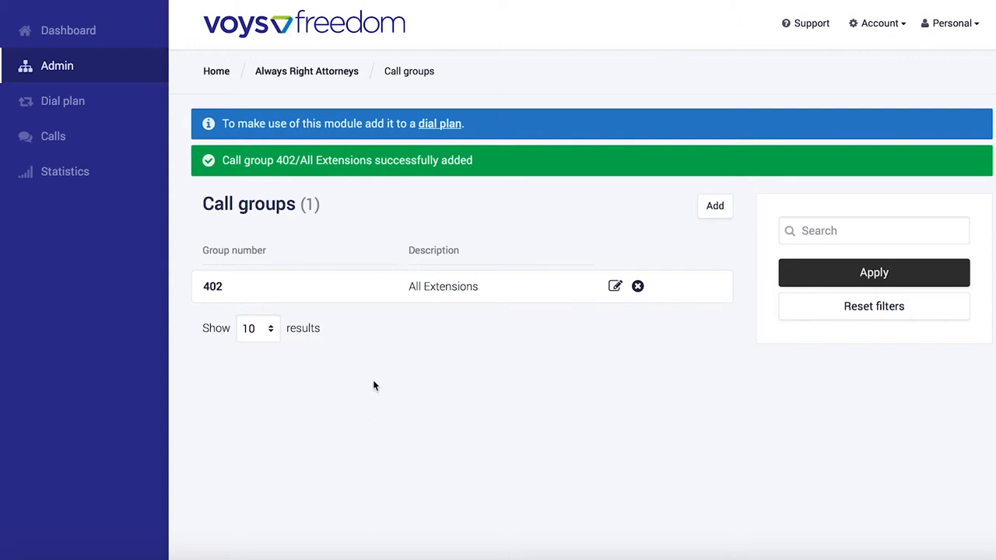
pyautogui.moveTo(62, 102)
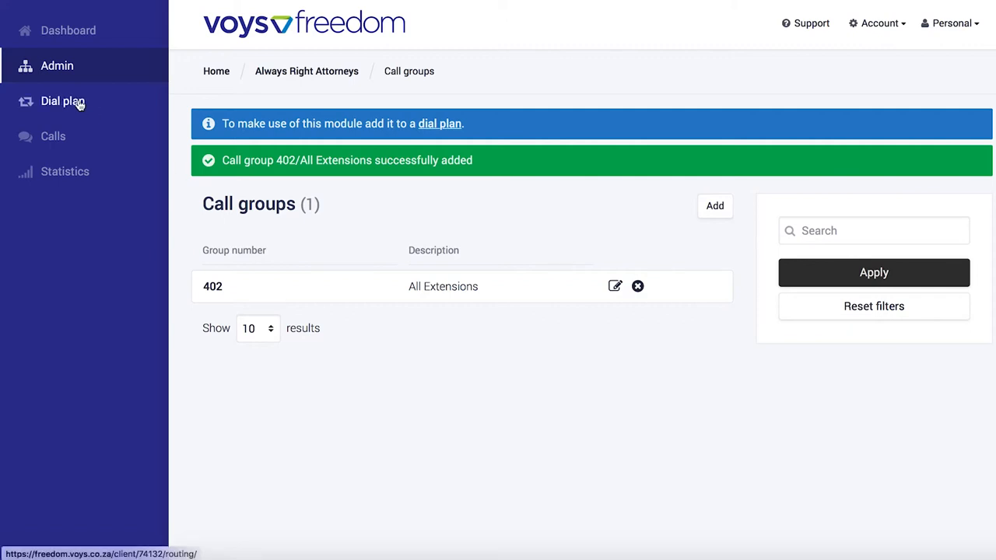
pyautogui.click(62, 101)
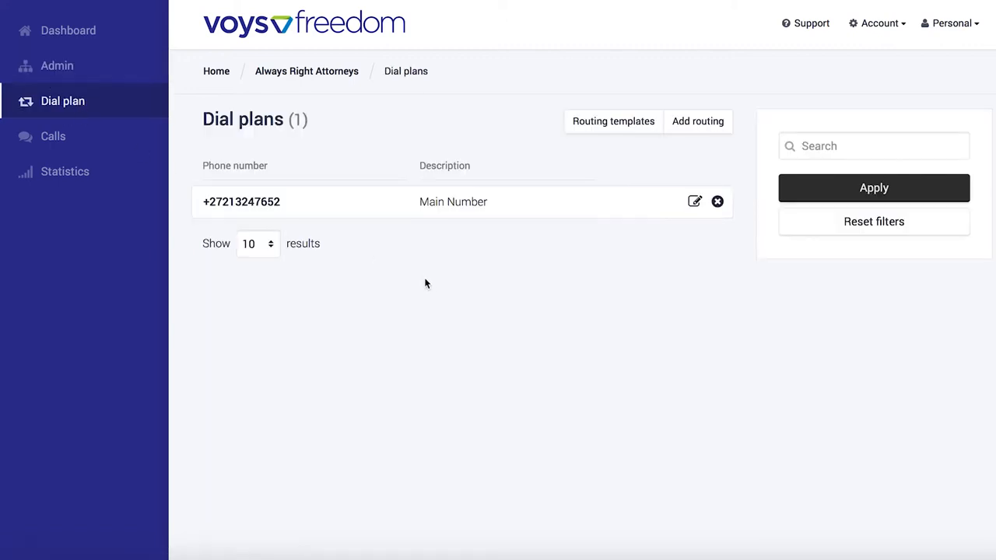
pyautogui.moveTo(366, 331)
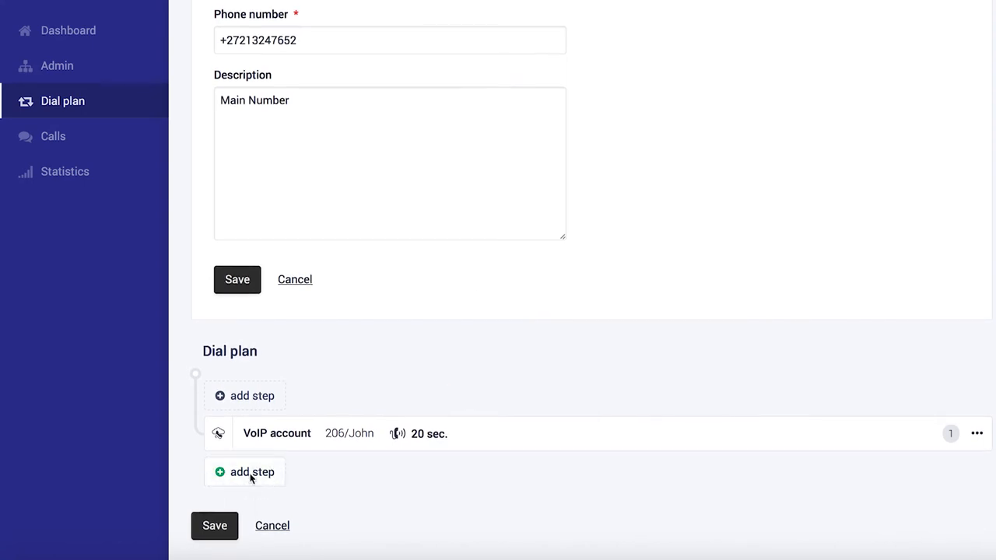
# Step: Add step 2 ringing call group 402/All Extensions for 40 seconds
pyautogui.click(251, 472)
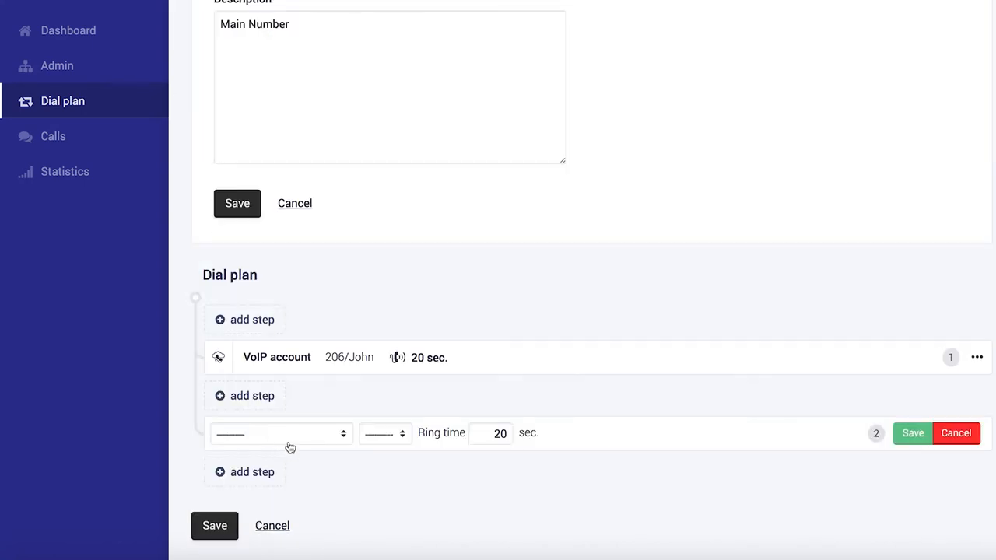
pyautogui.click(280, 434)
pyautogui.write('40')
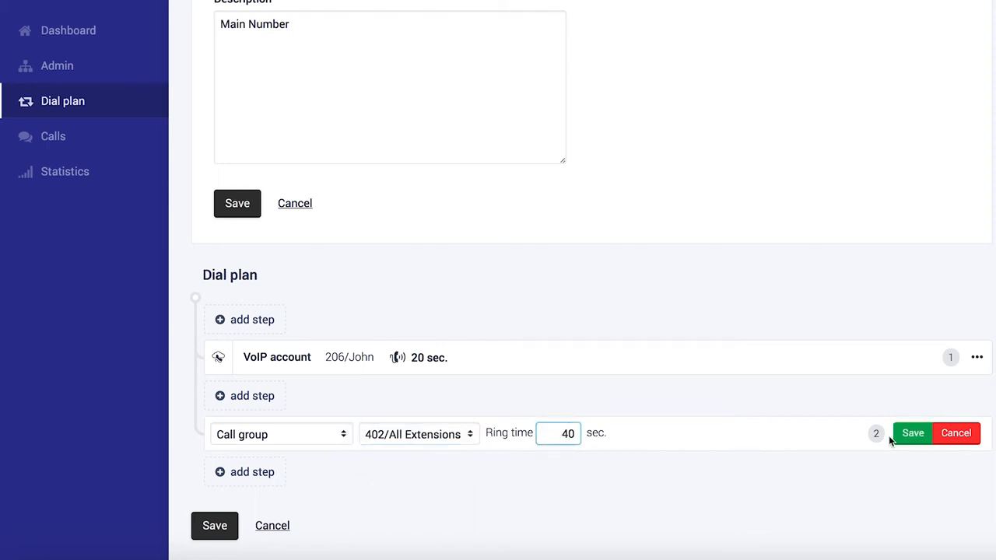
pyautogui.click(912, 433)
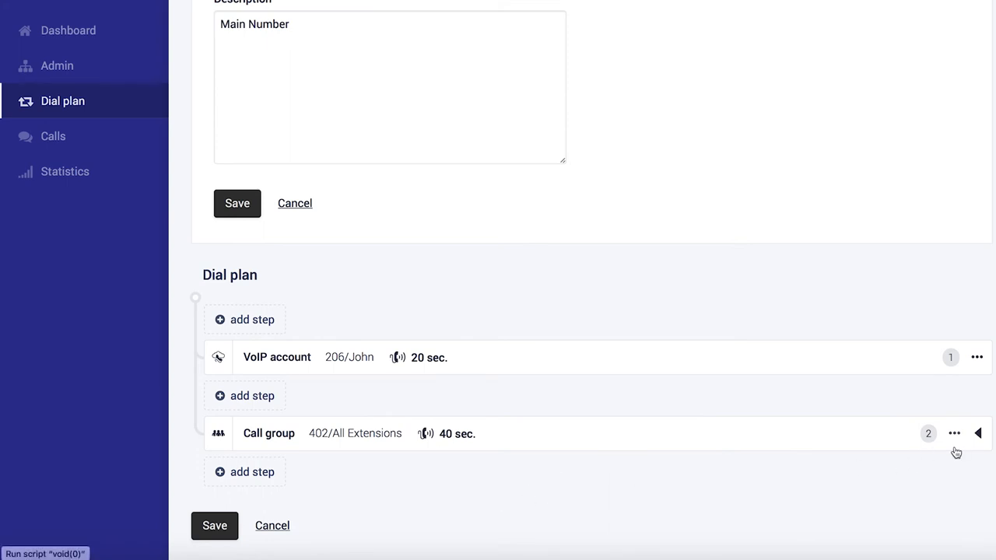
# Step: Review step 2's destinations and save the Main Number dial plan
pyautogui.click(978, 433)
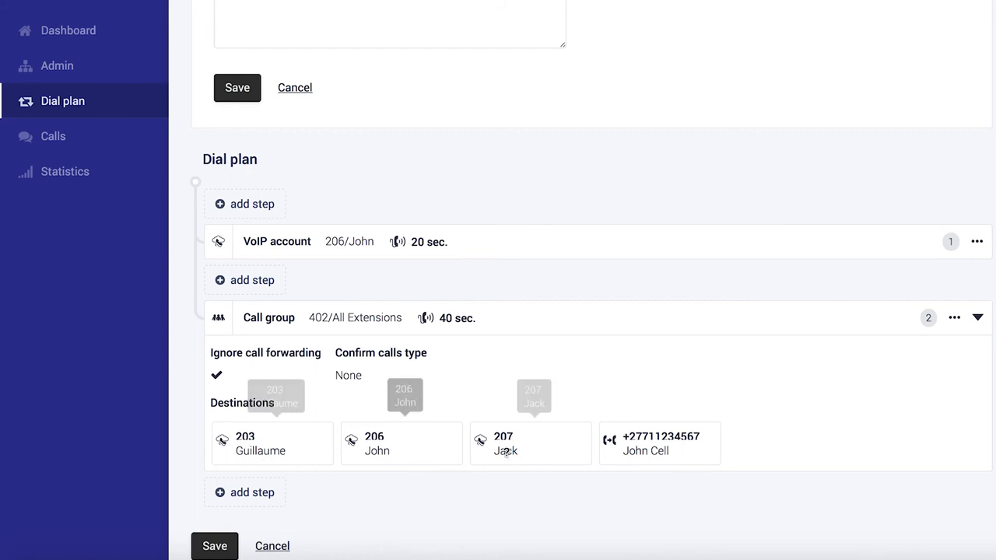
pyautogui.moveTo(660, 443)
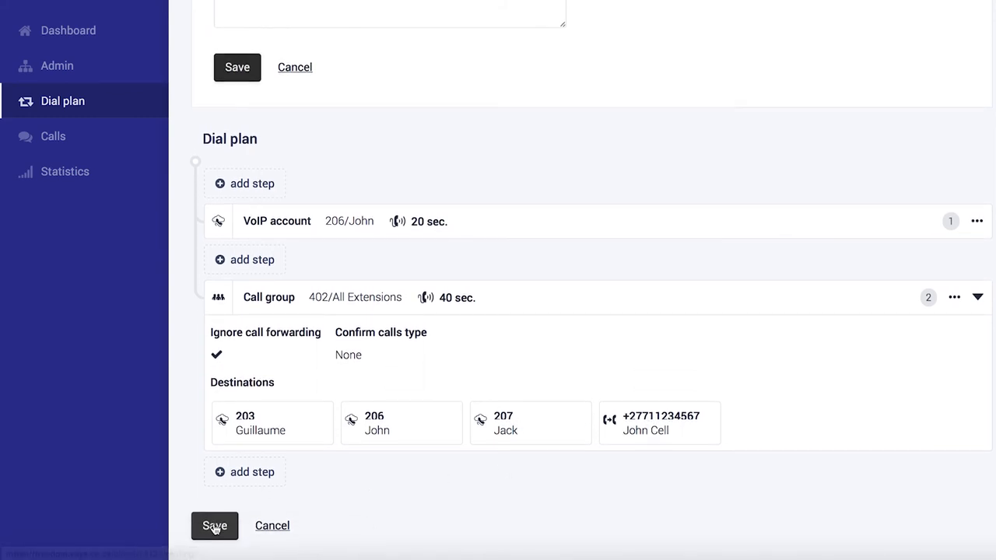
pyautogui.click(215, 526)
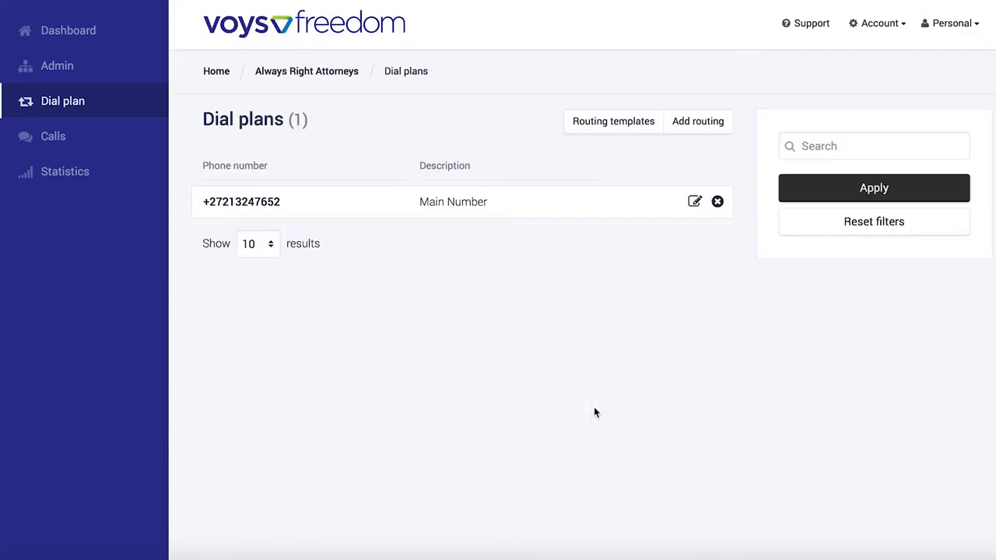